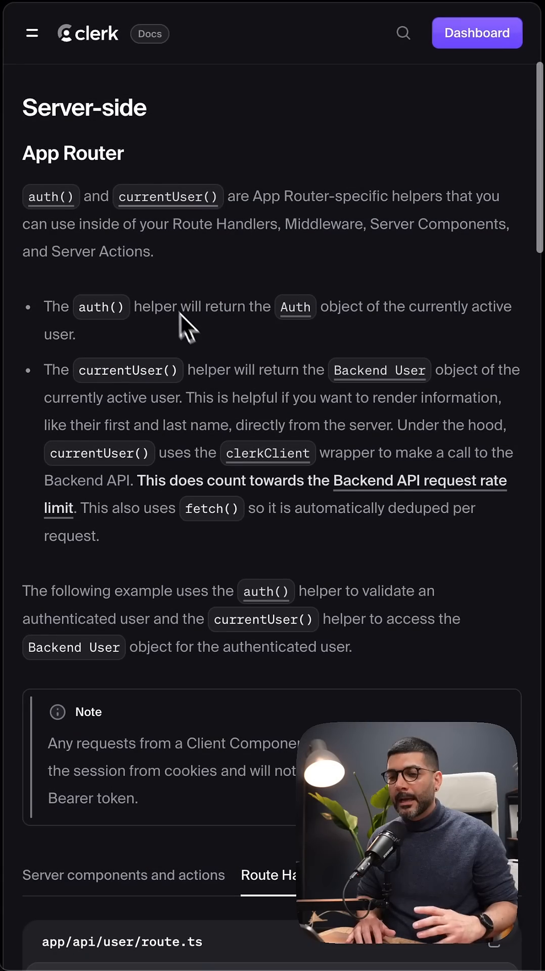
pyautogui.moveTo(263, 183)
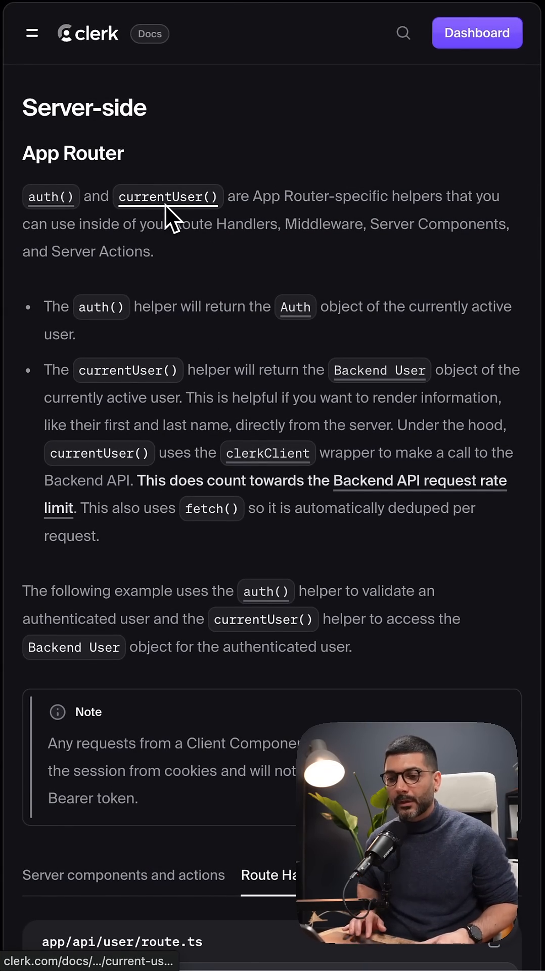
pyautogui.moveTo(266, 267)
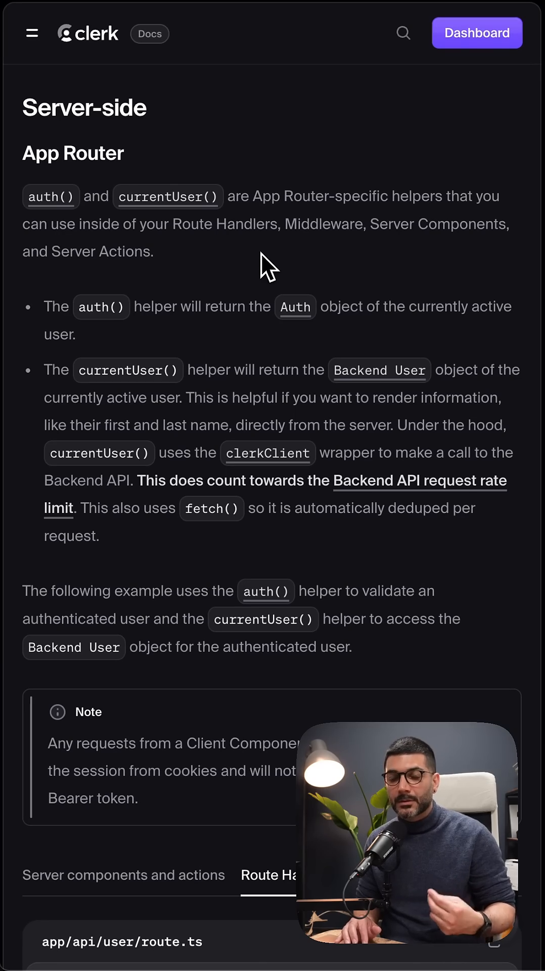
# Show the 'Server components and actions' app/page.tsx example and highlight its await keyword
pyautogui.scroll(-3)
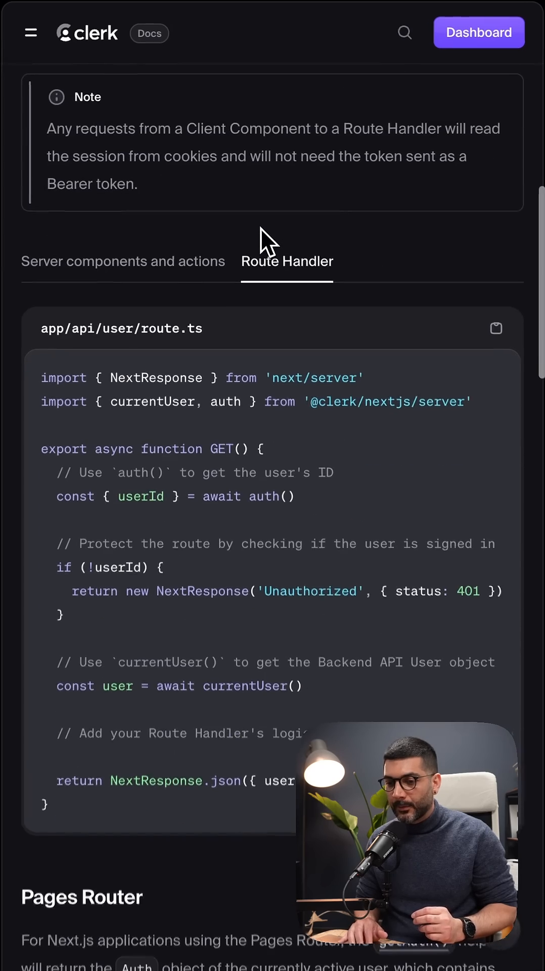
pyautogui.click(123, 261)
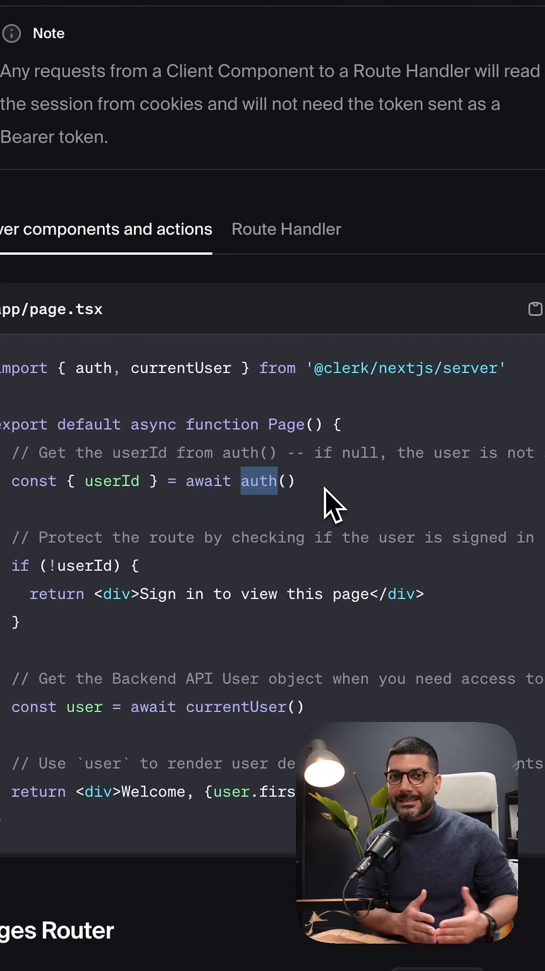
pyautogui.moveTo(267, 508)
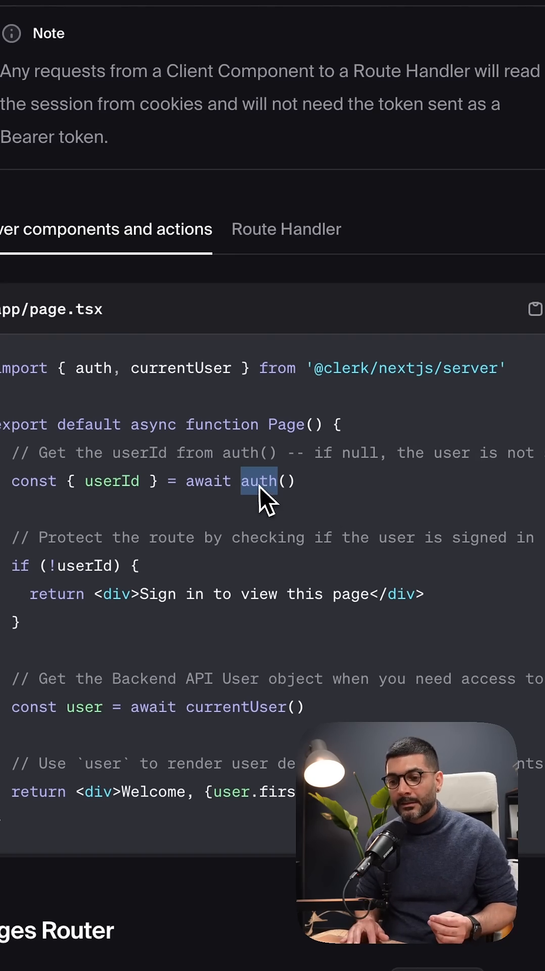
pyautogui.doubleClick(208, 480)
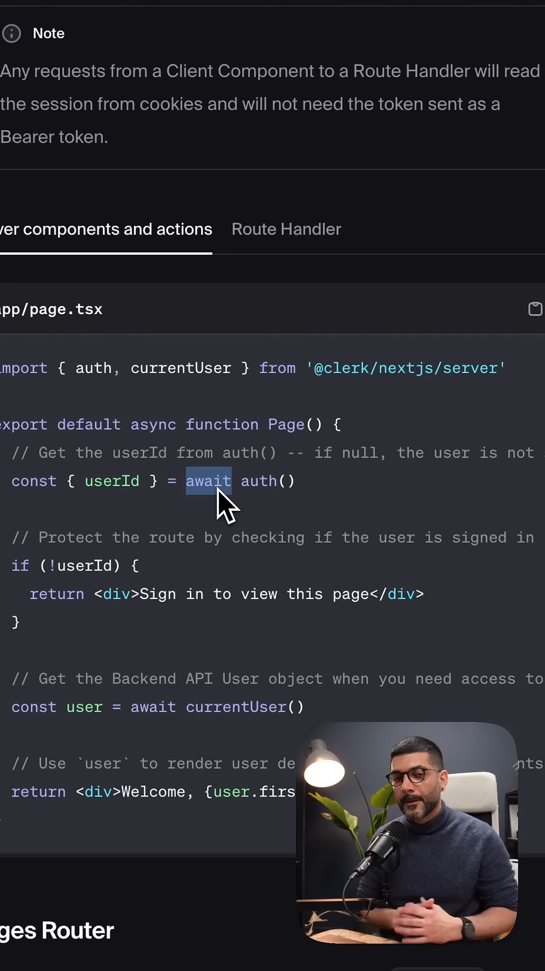
pyautogui.moveTo(313, 505)
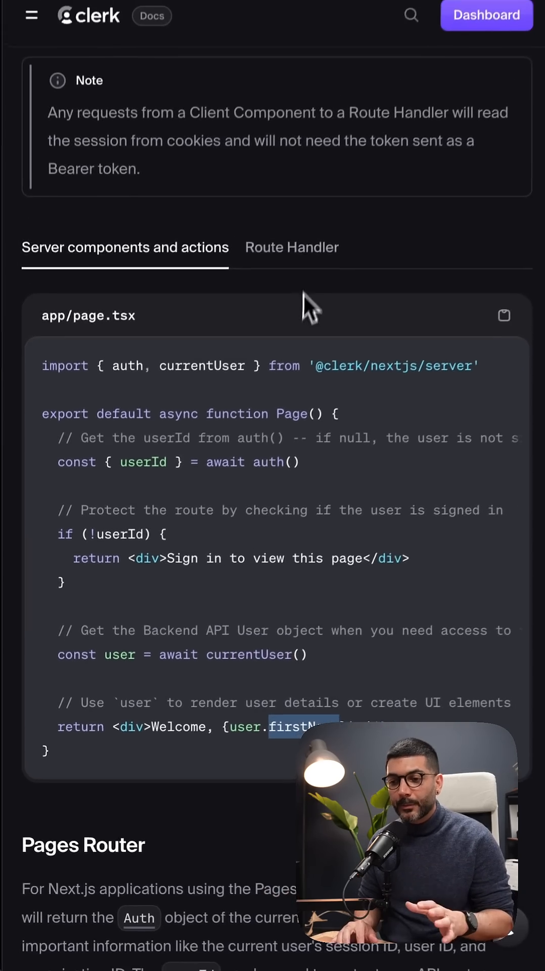
# Switch to the Route Handler example for app/api/user/route.ts and highlight its user variable
pyautogui.click(291, 247)
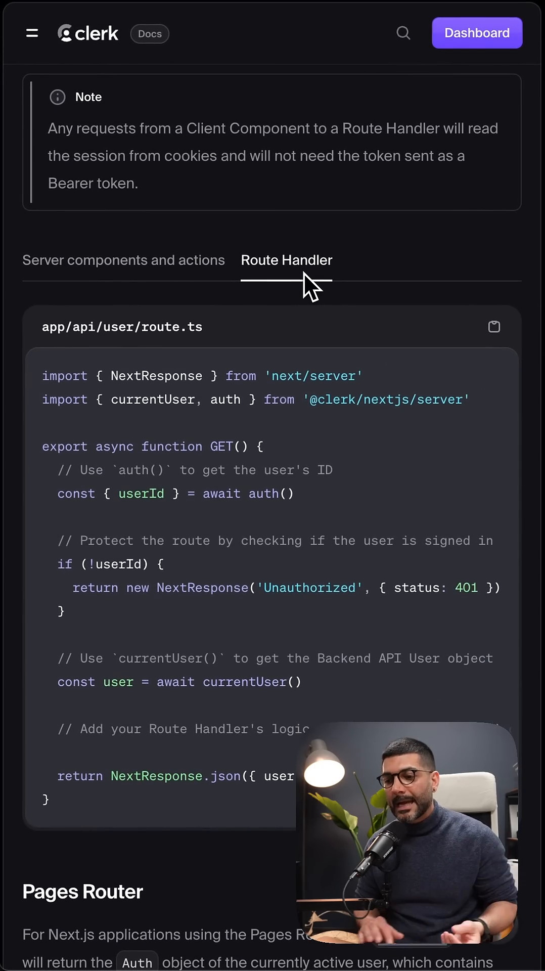
pyautogui.scroll(-3)
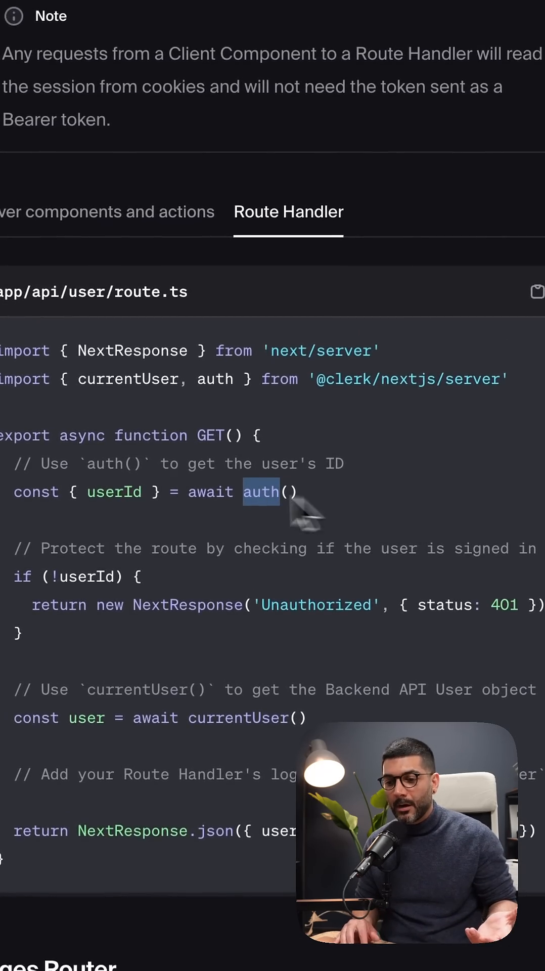
pyautogui.scroll(-3)
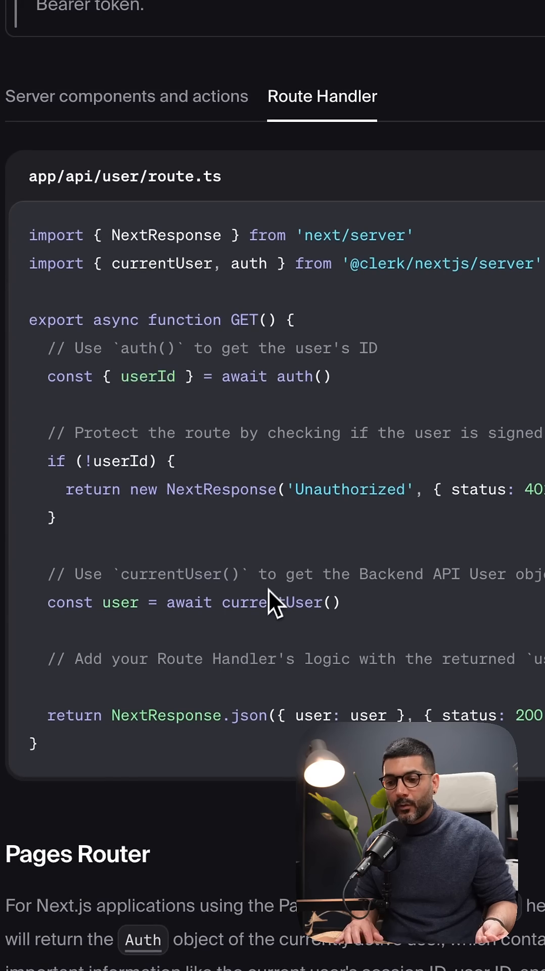
pyautogui.doubleClick(119, 602)
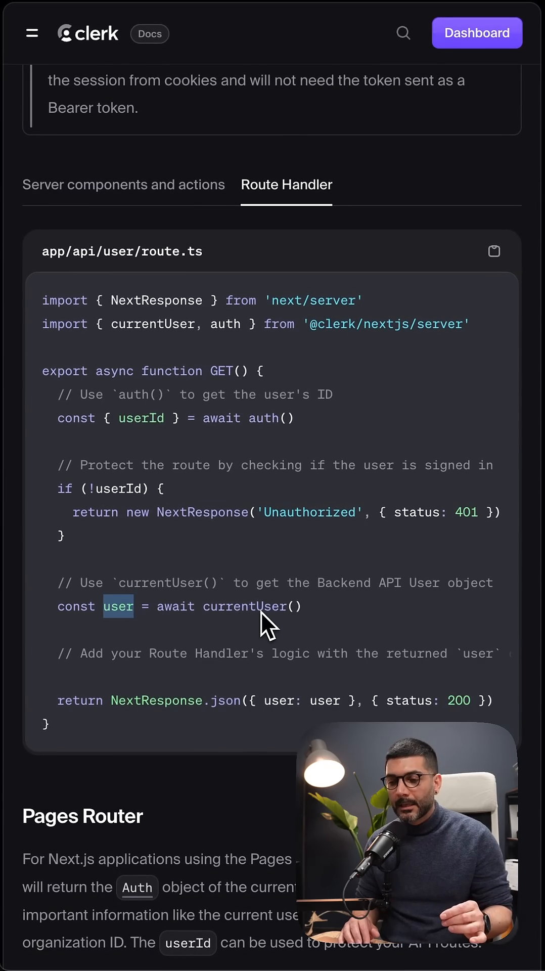
pyautogui.scroll(-3)
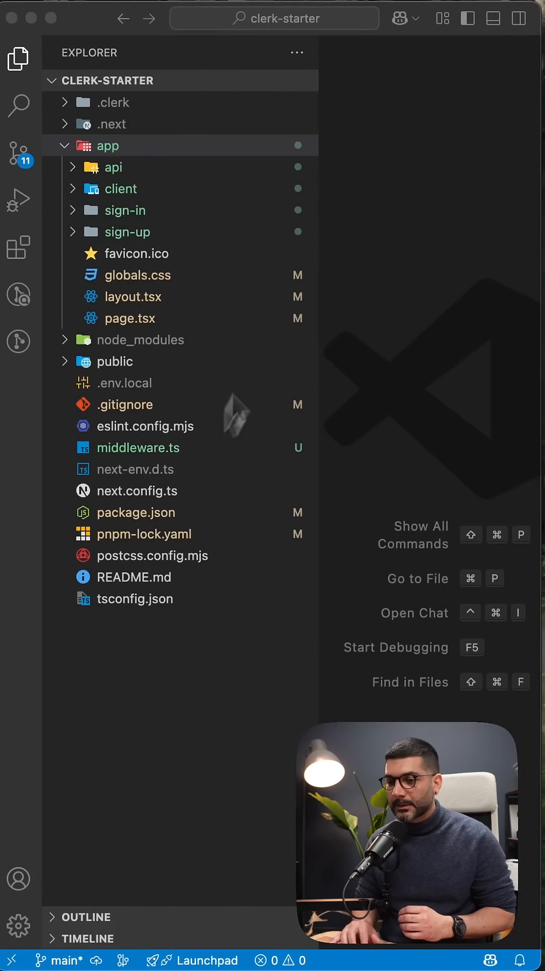
# Open app/page.tsx from the clerk-starter app folder in the Explorer
pyautogui.click(112, 146)
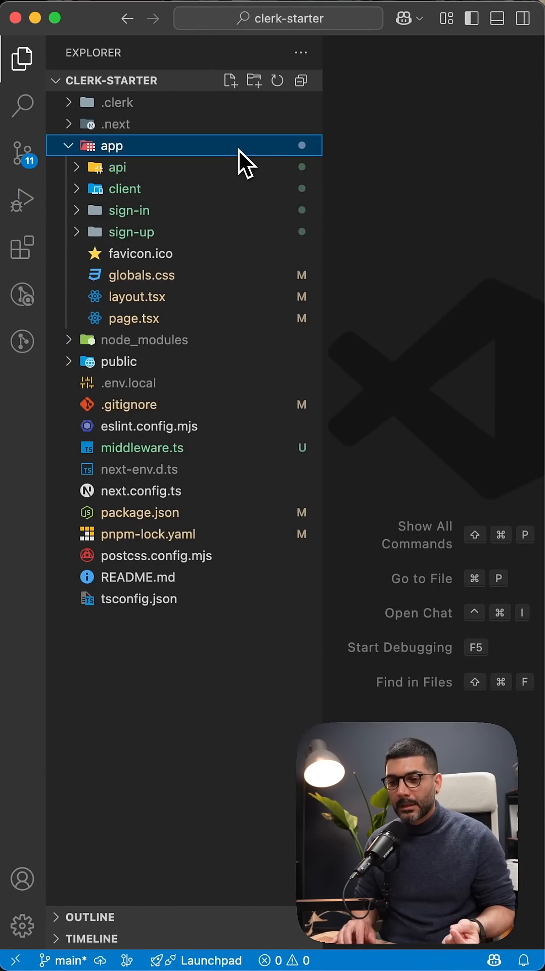
pyautogui.click(135, 318)
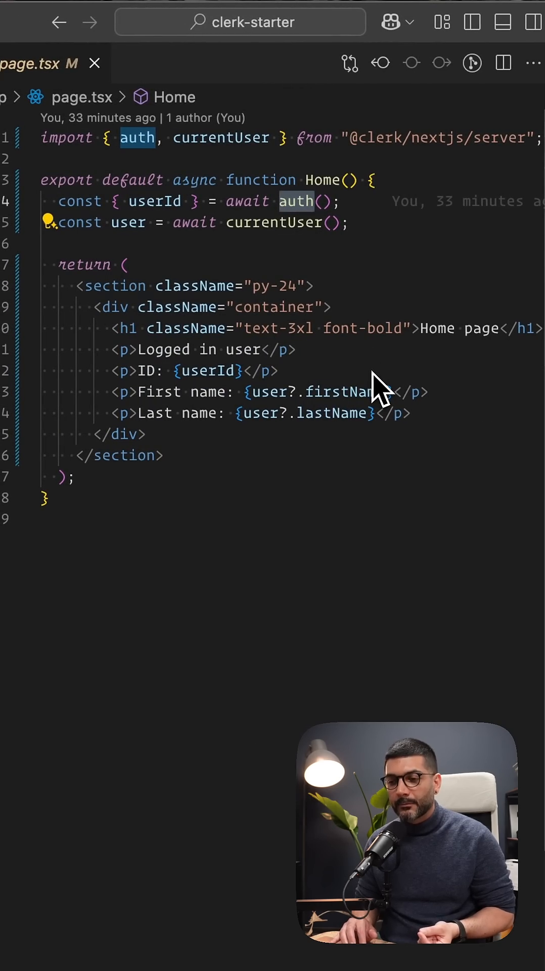
pyautogui.moveTo(266, 211)
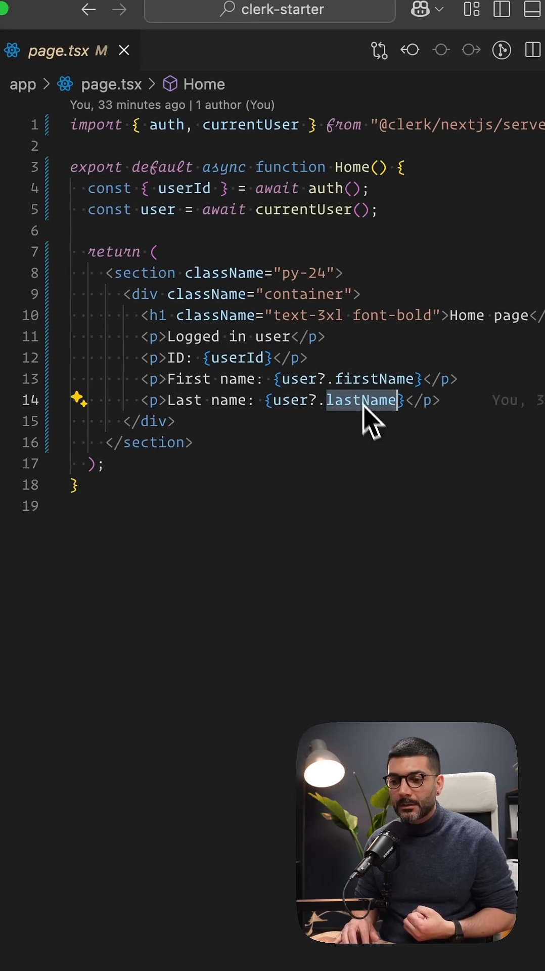
pyautogui.moveTo(385, 477)
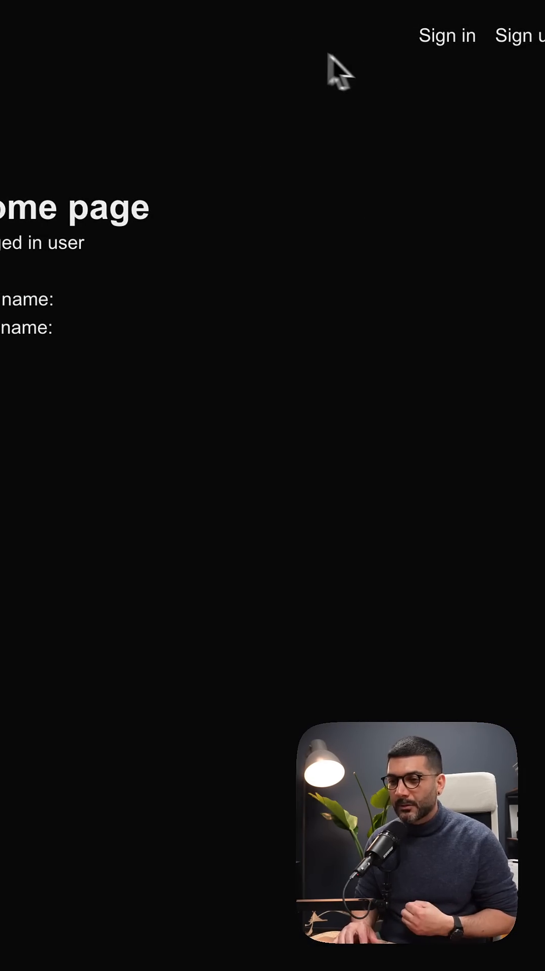
# View the running app's localhost home page with blank ID and name fields
pyautogui.click(447, 35)
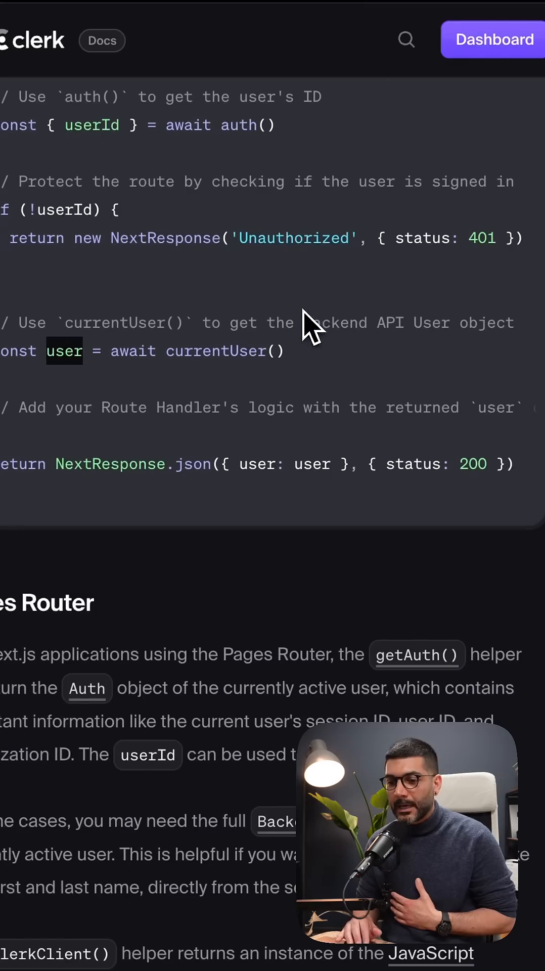
# Scroll past the Pages Router section to the Client-side useAuth() and useUser() examples
pyautogui.scroll(-3)
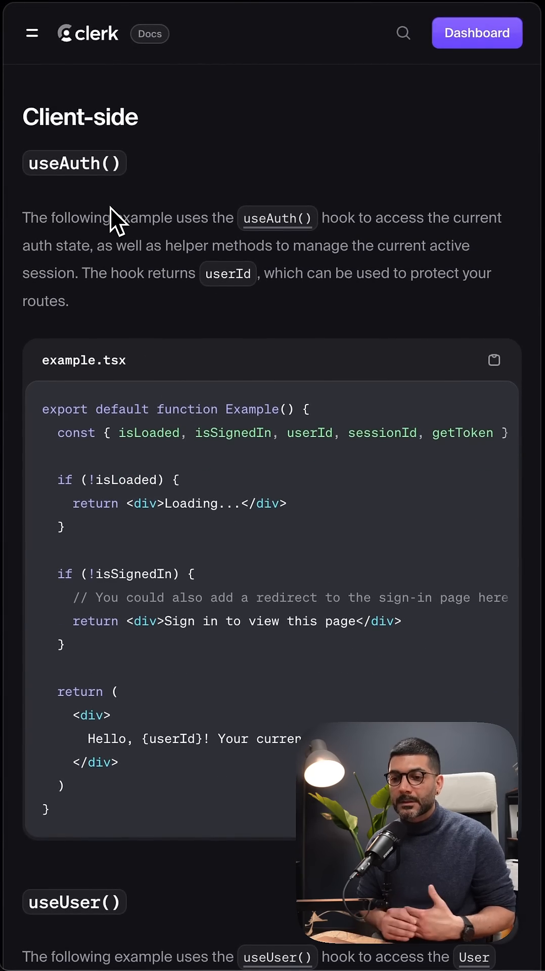
pyautogui.moveTo(399, 452)
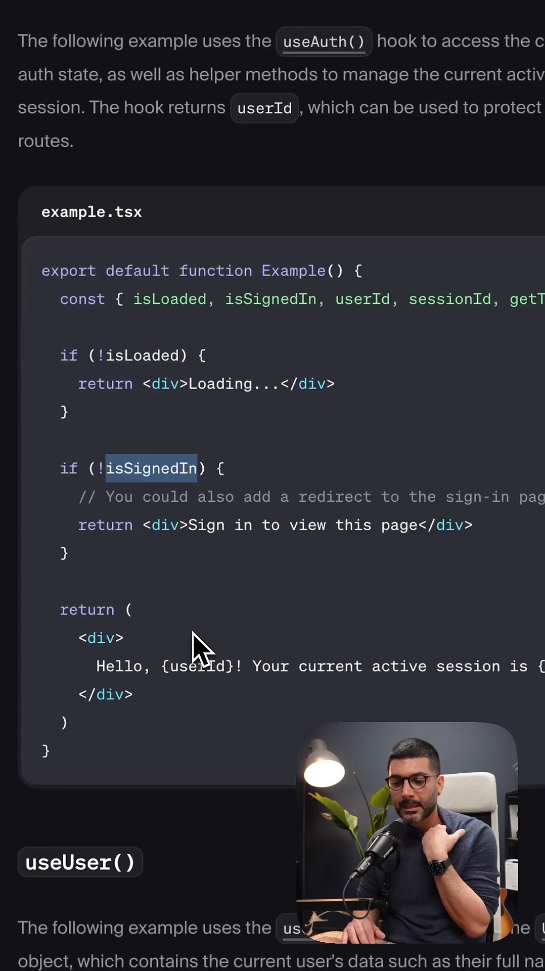
pyautogui.scroll(-3)
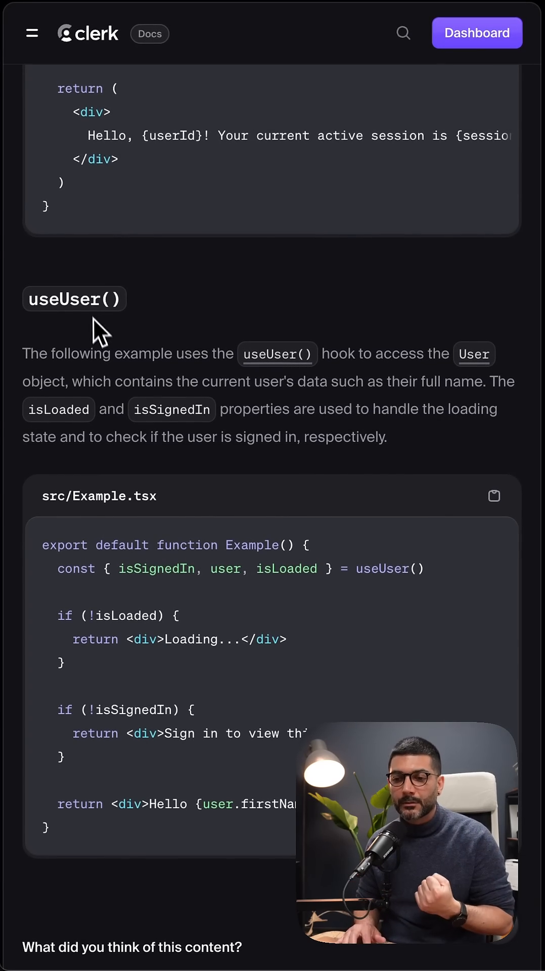
pyautogui.moveTo(309, 501)
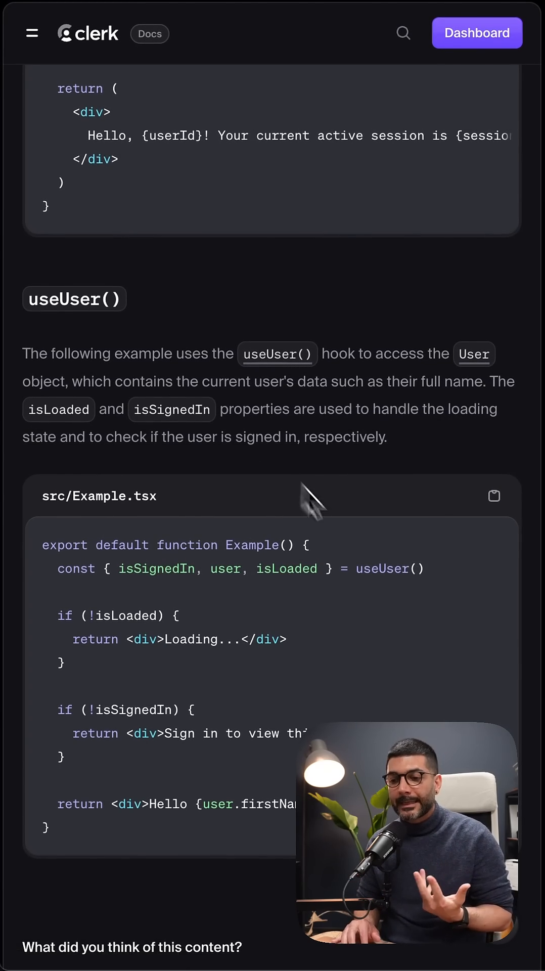